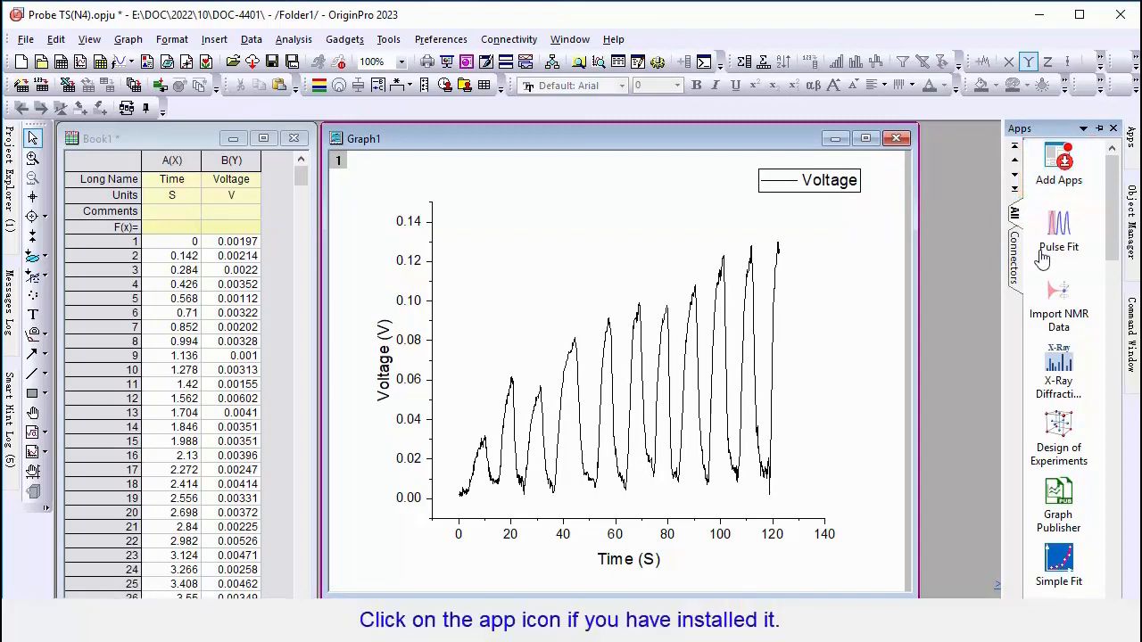
mouse_move(1059, 228)
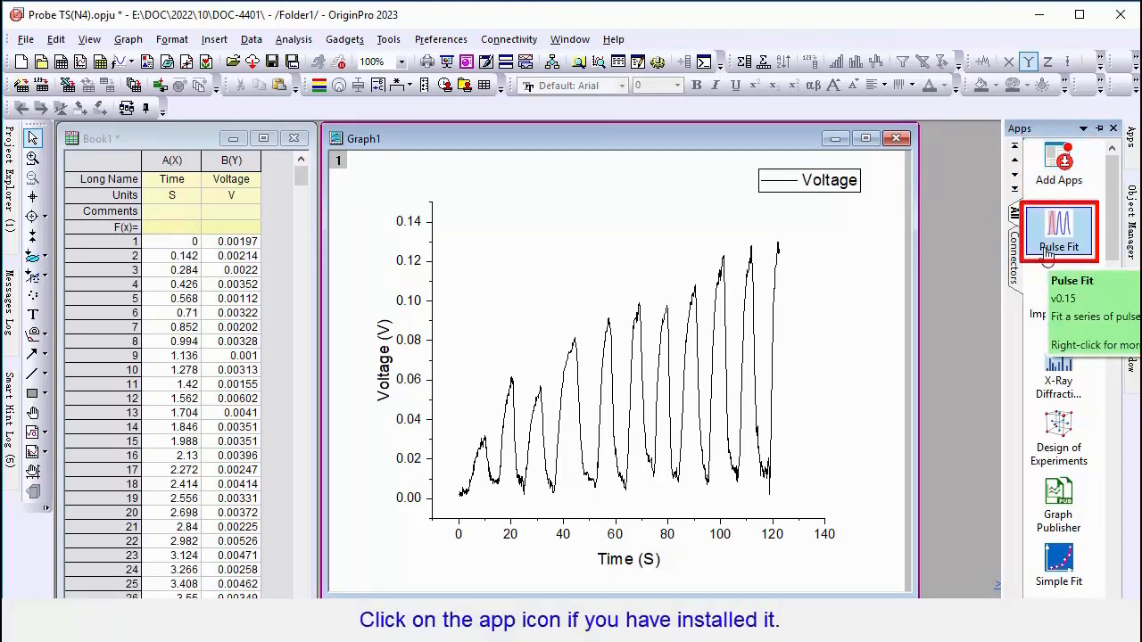
Launch the Pulse Fit app from the Apps panel for Graph1's Voltage curve.
left_click(1059, 229)
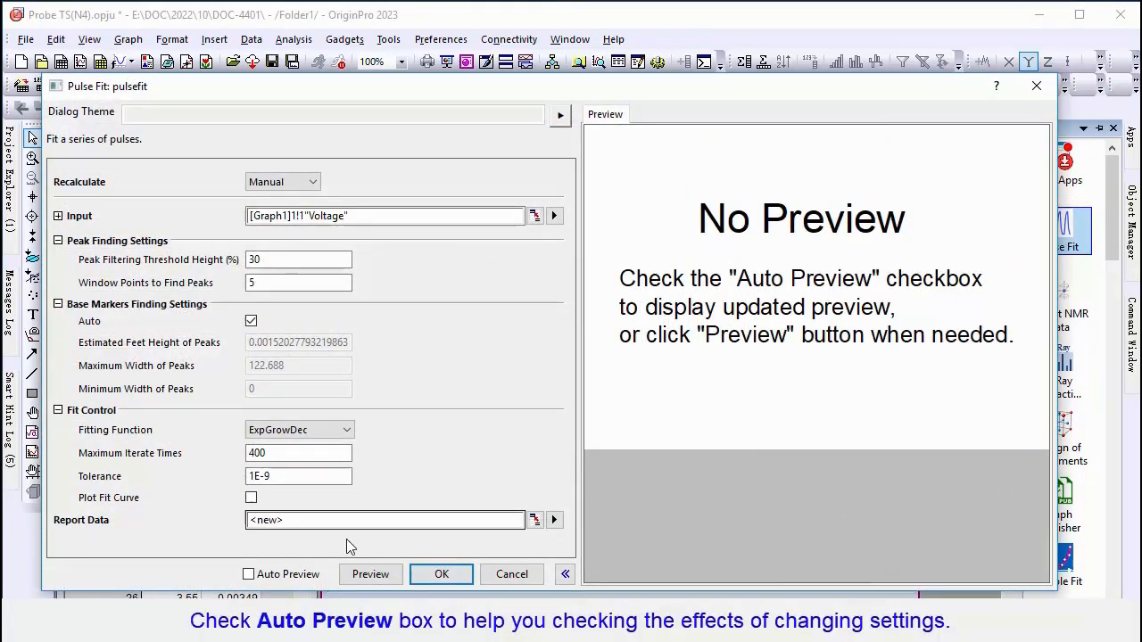
Enable Auto Preview with a 20% peak threshold height and 10 window points.
left_click(248, 573)
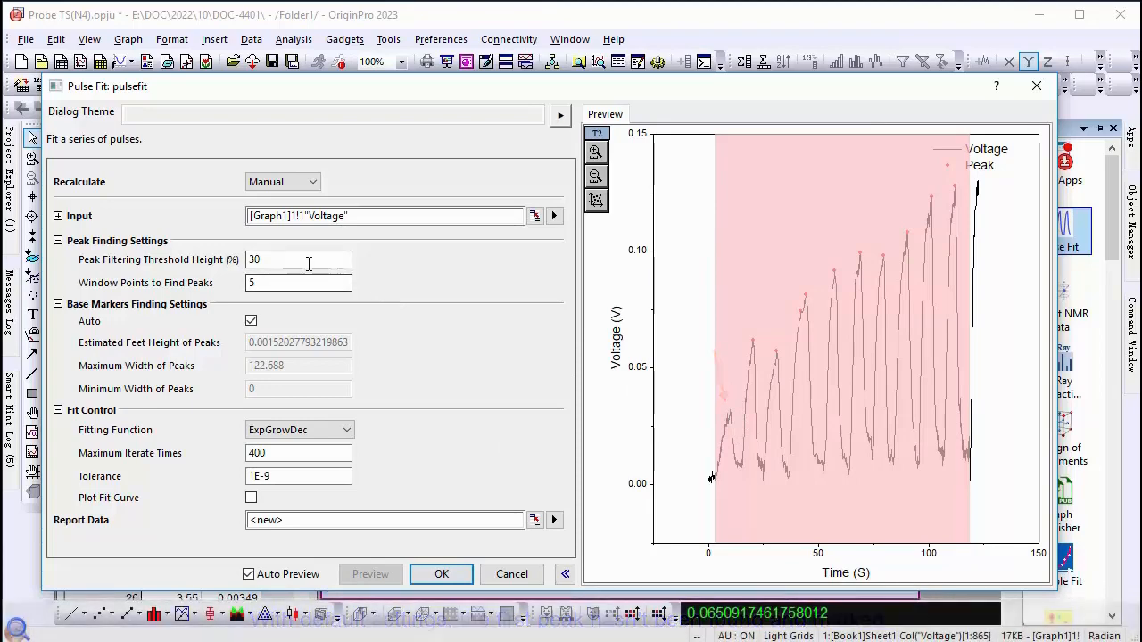
type("20")
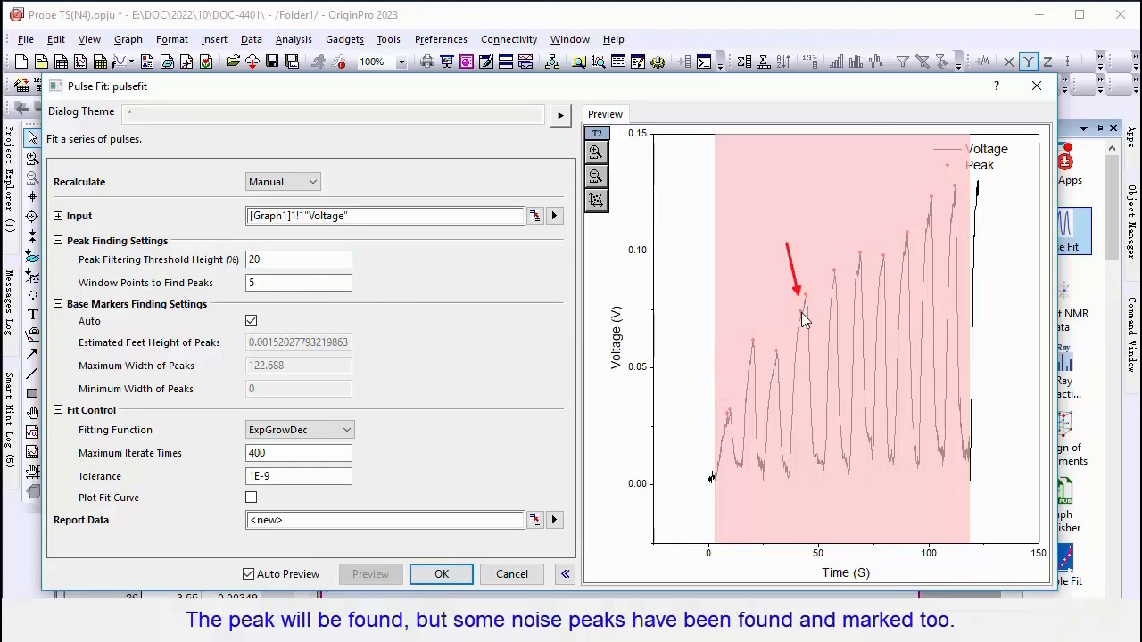
left_click(299, 283)
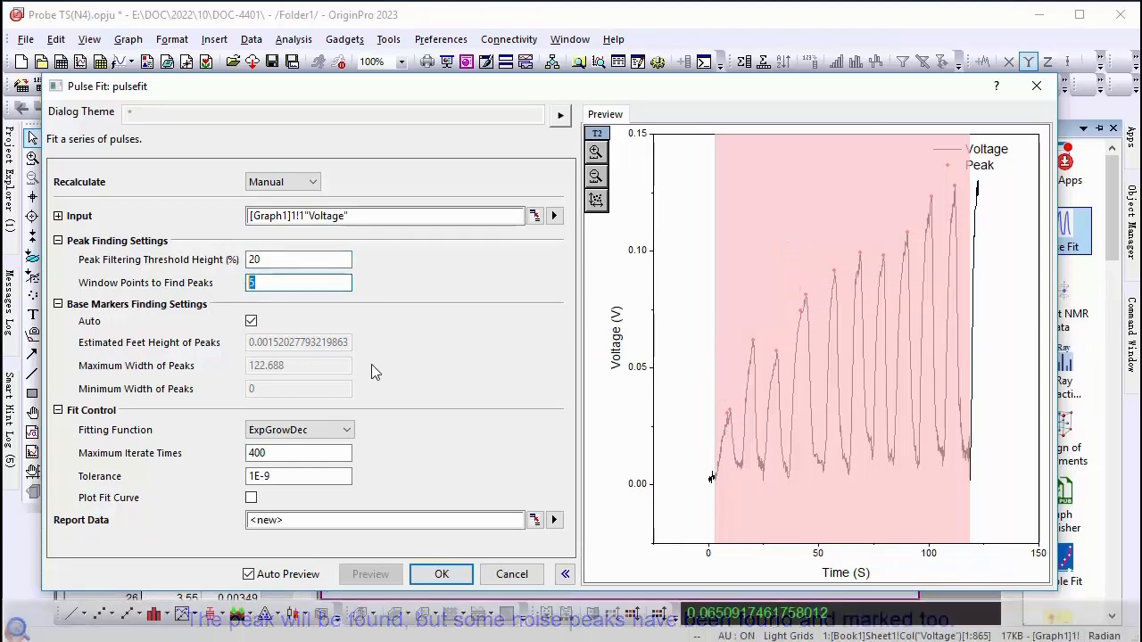
type("10")
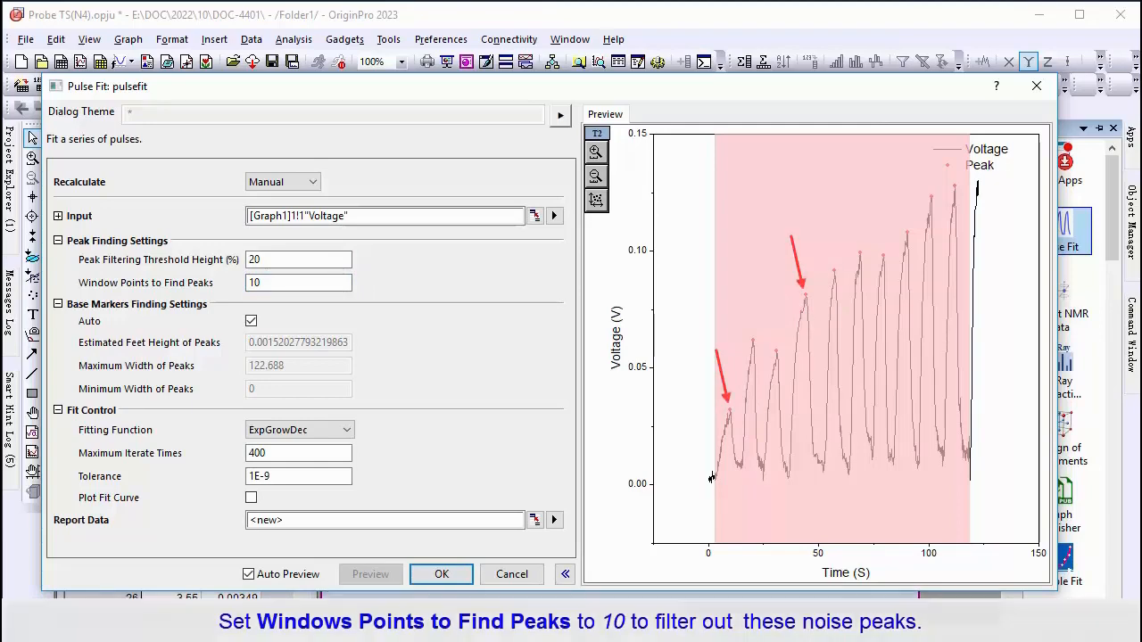
Turn off Auto base-marker finding; set feet height 0.005 and minimum peak width 6.
left_click(251, 321)
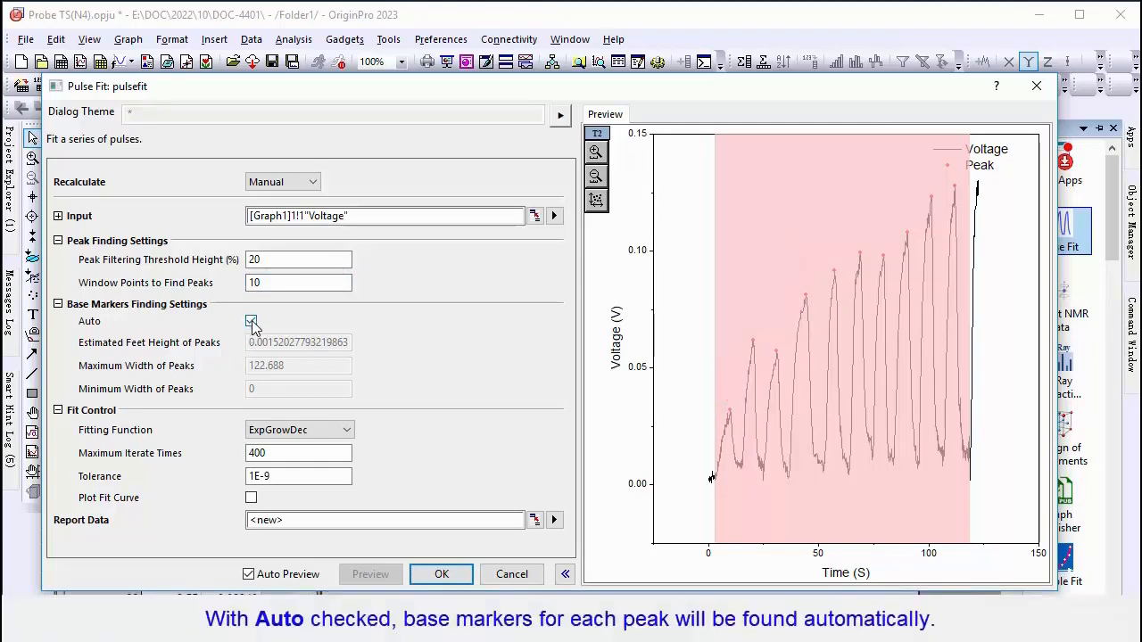
left_click(251, 320)
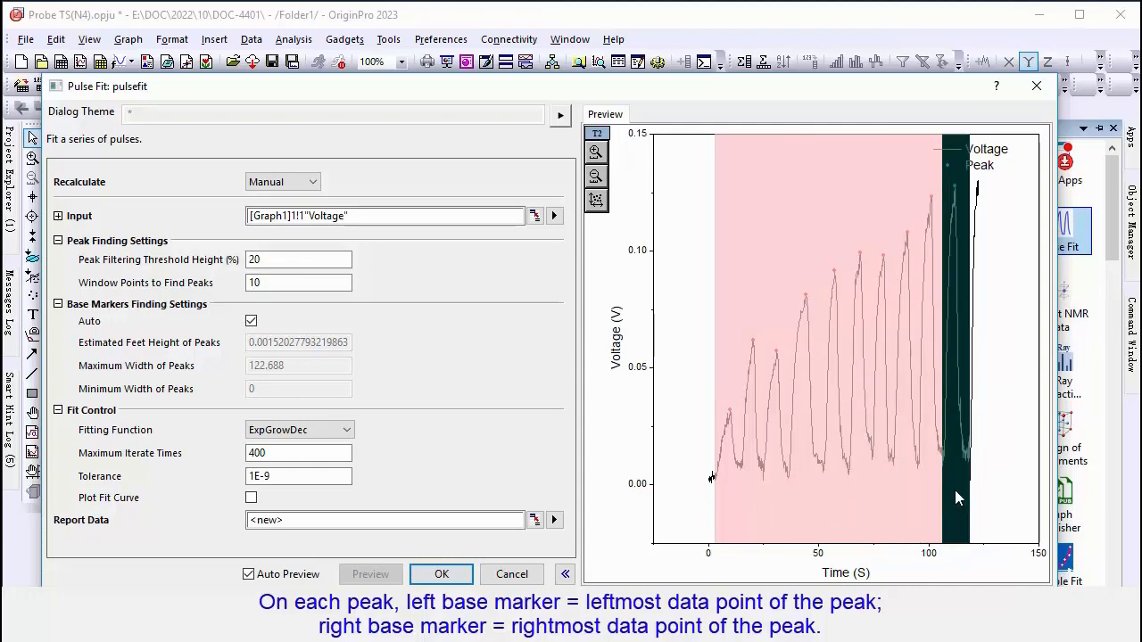
left_click(251, 321)
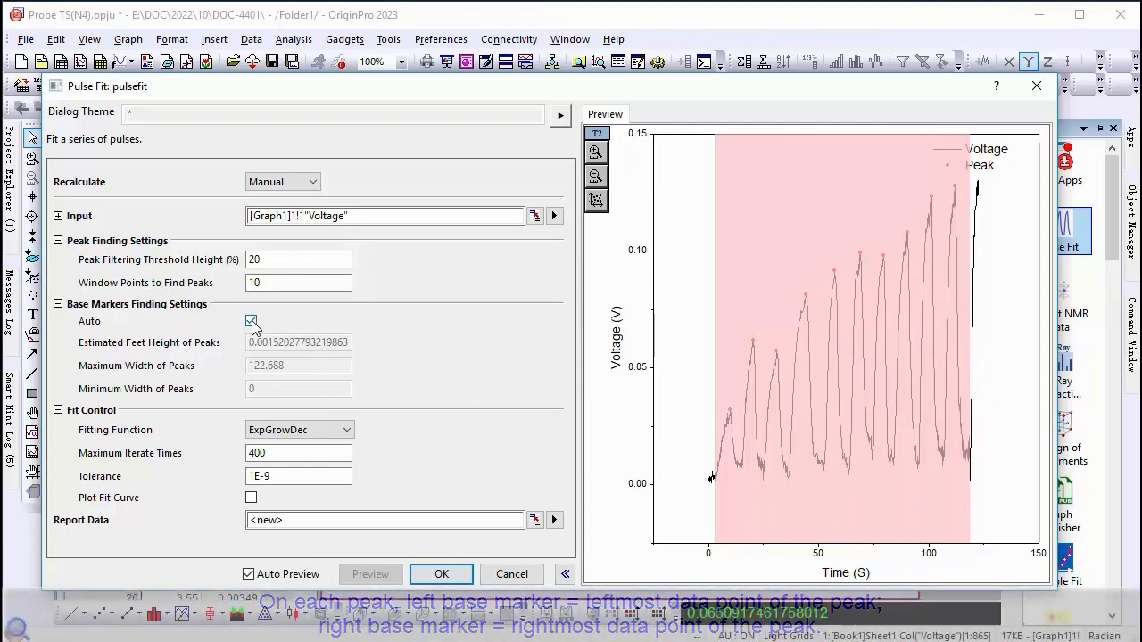
left_click(251, 321)
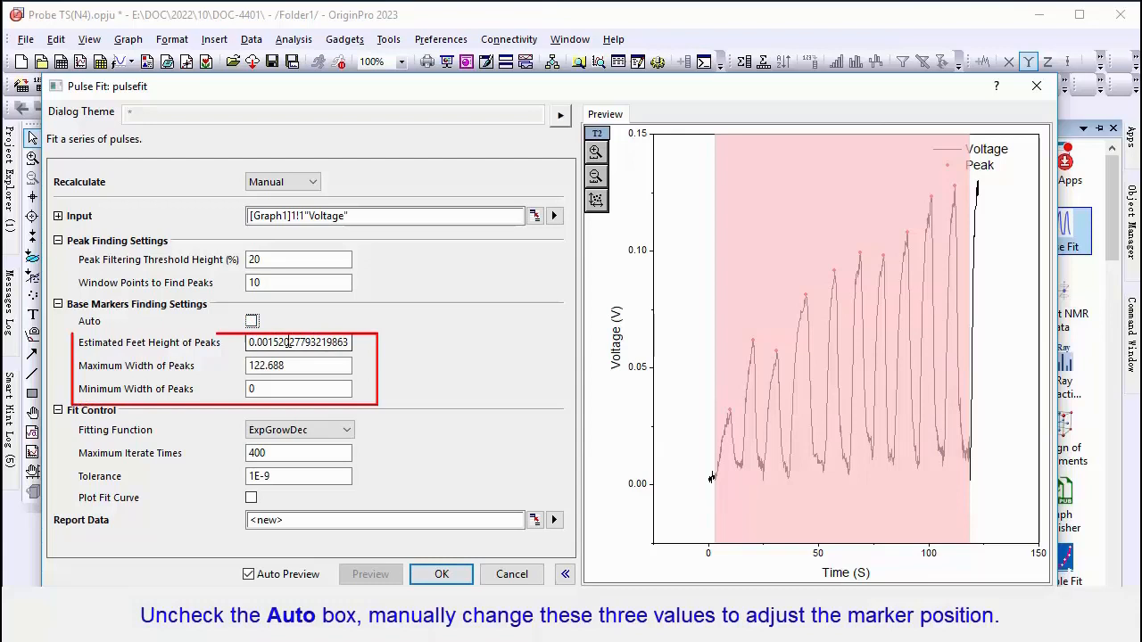
type("0.00")
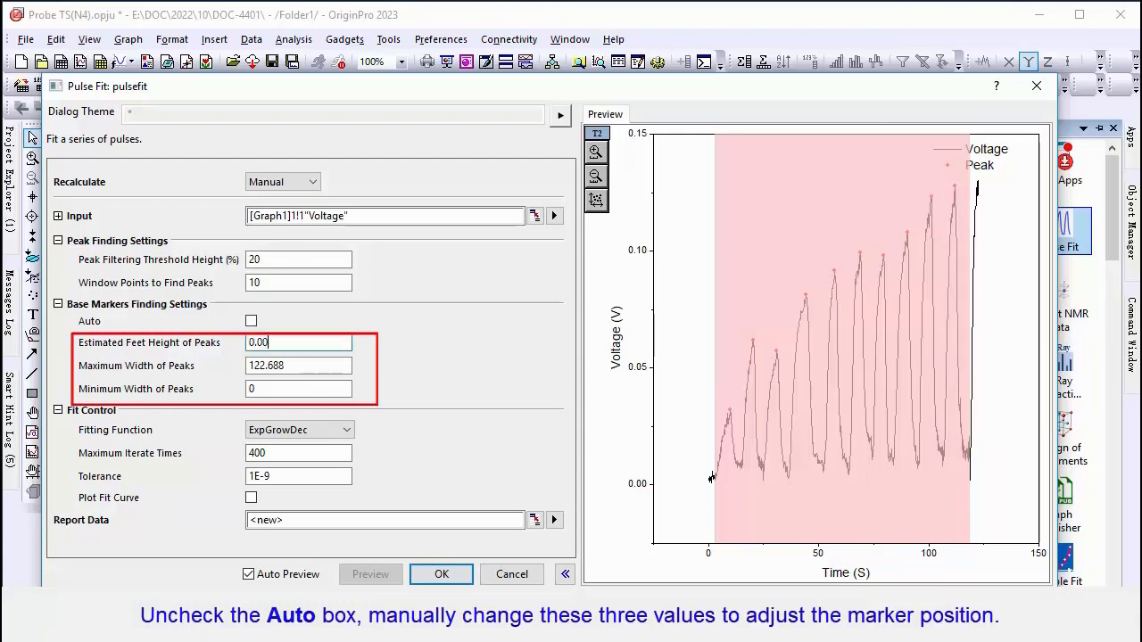
type("0.005")
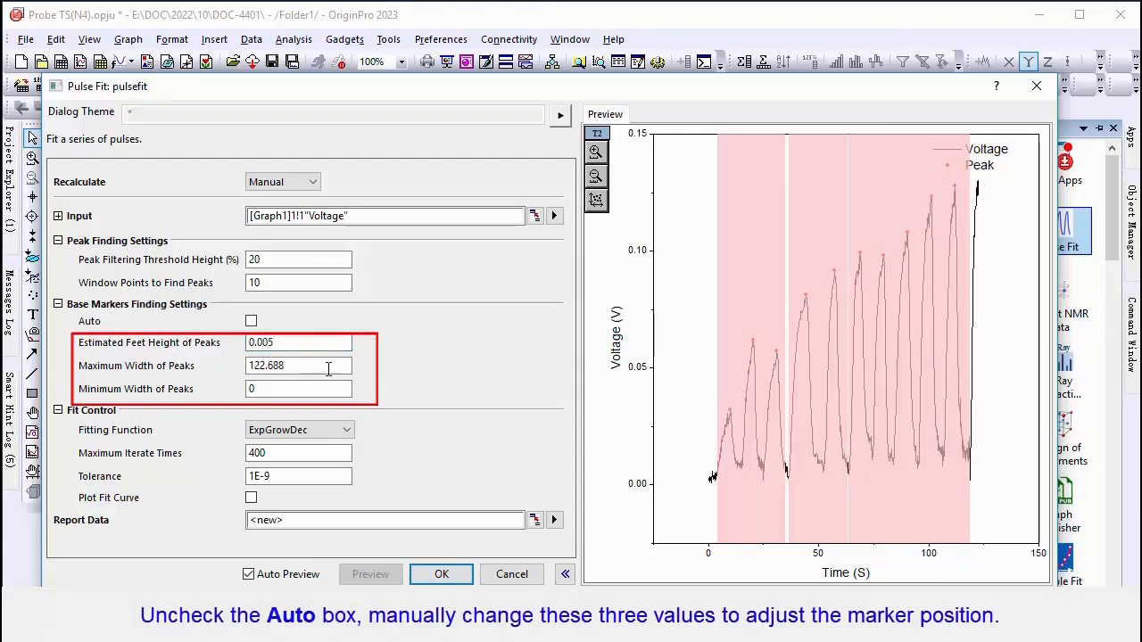
type("6")
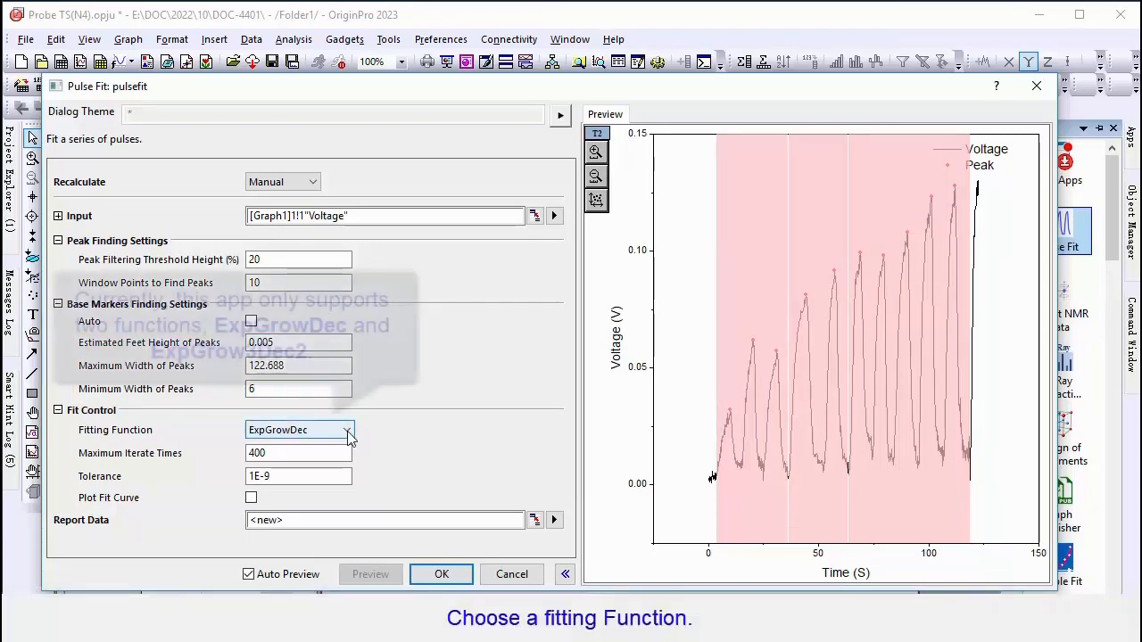
Keep ExpGrowDec as fitting function, set 1000 maximum iterations, and enable Plot Fit Curve.
left_click(348, 430)
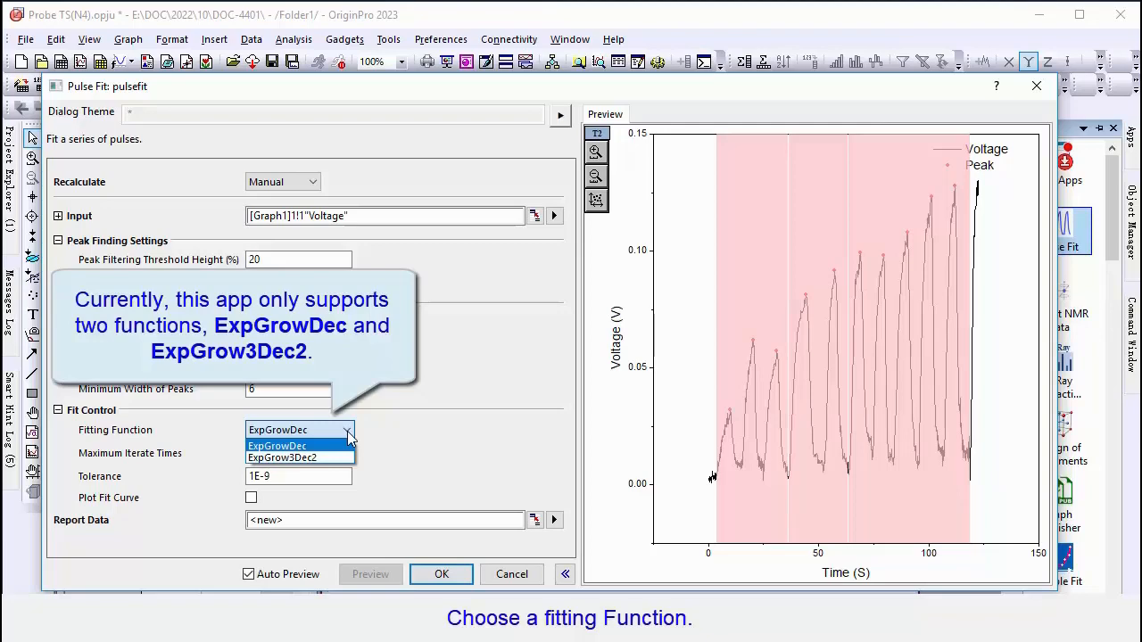
left_click(277, 445)
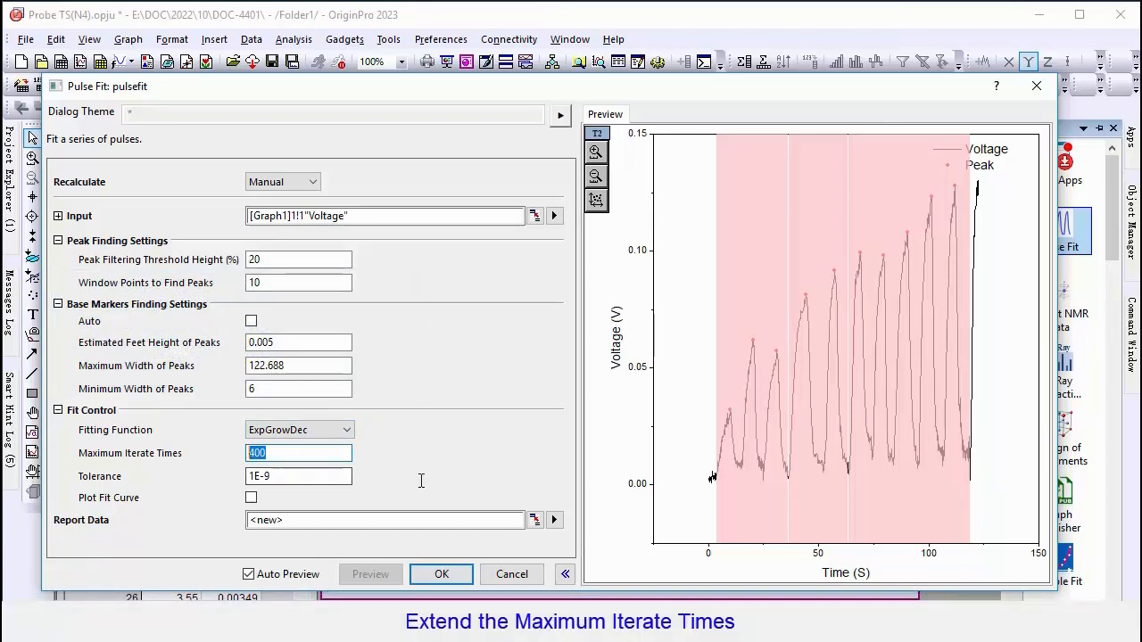
type("1000")
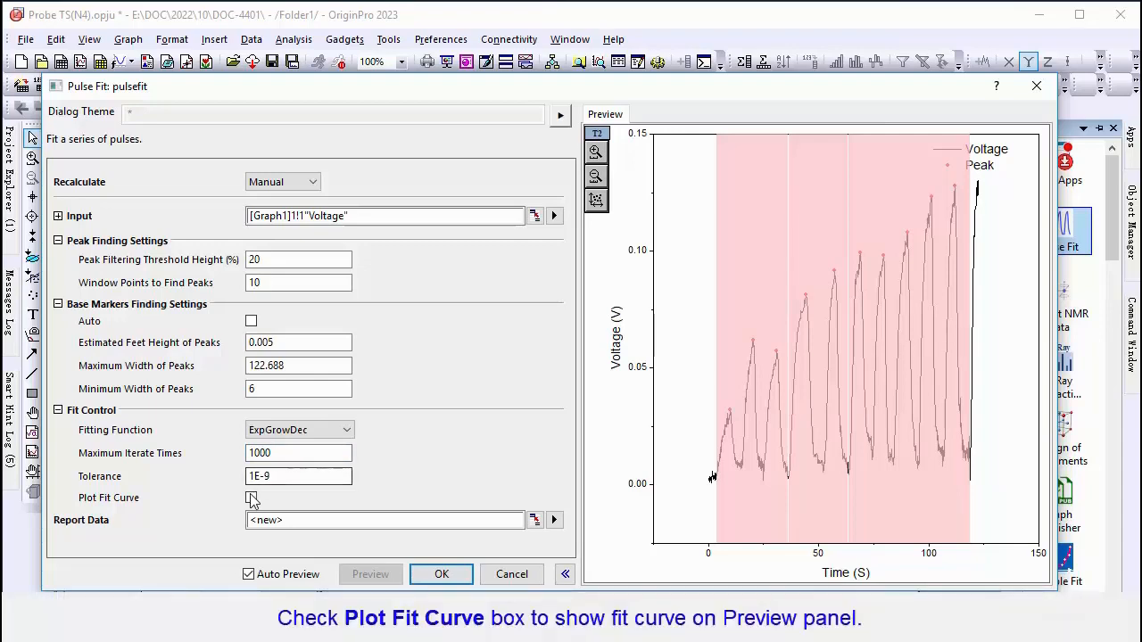
left_click(250, 497)
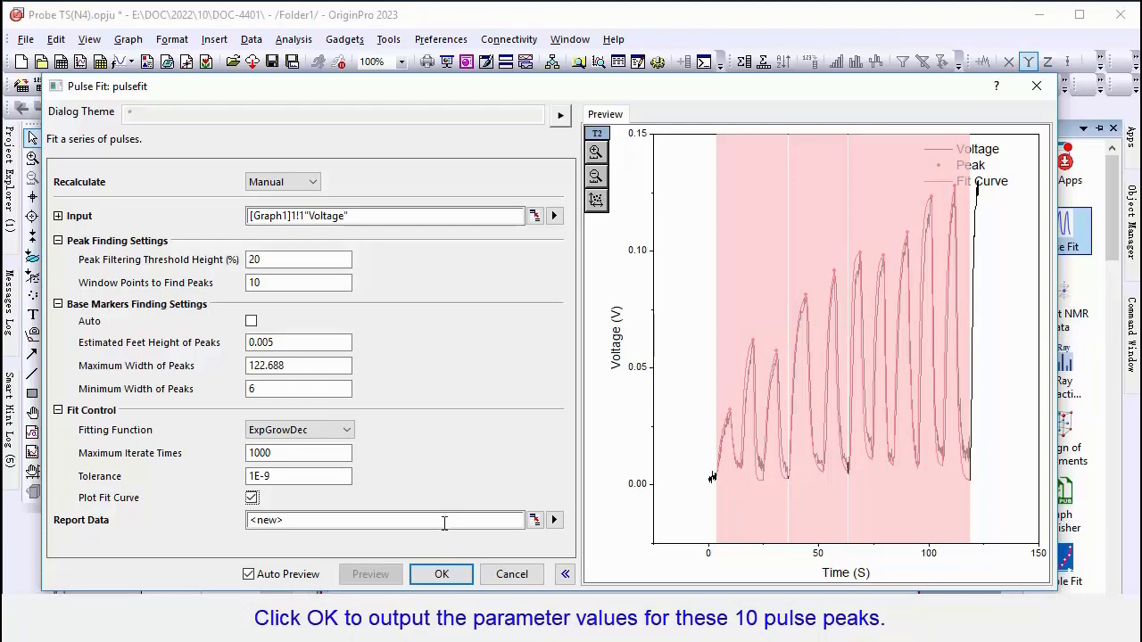
Run the fit, maximize the Book20 PulseFit sheet, and select the Fit Outcome column.
left_click(440, 573)
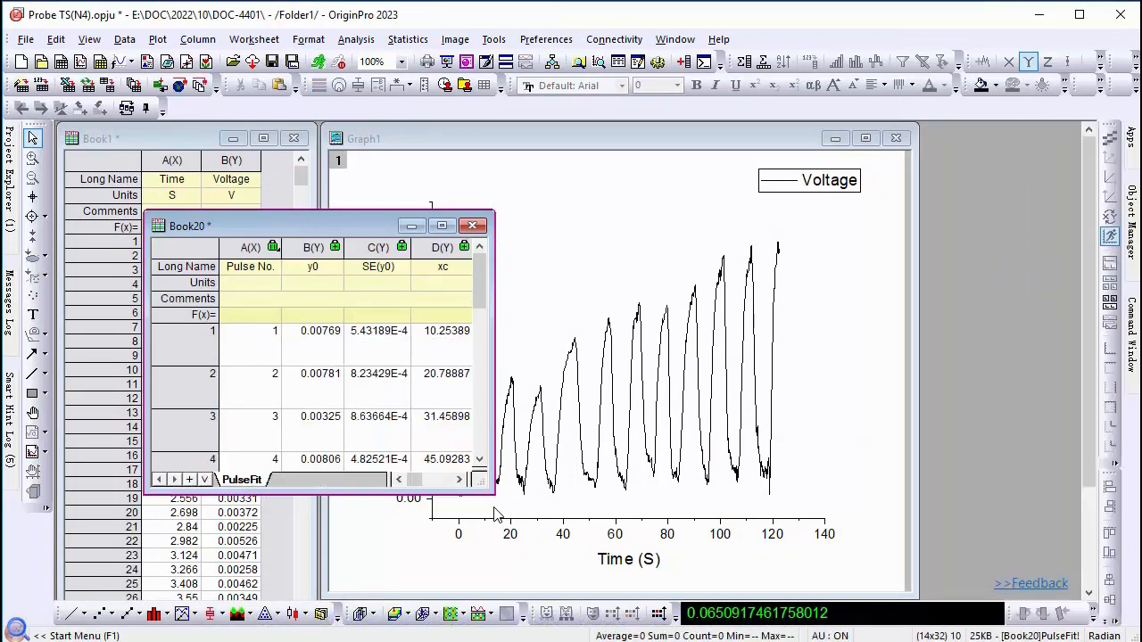
left_click(442, 225)
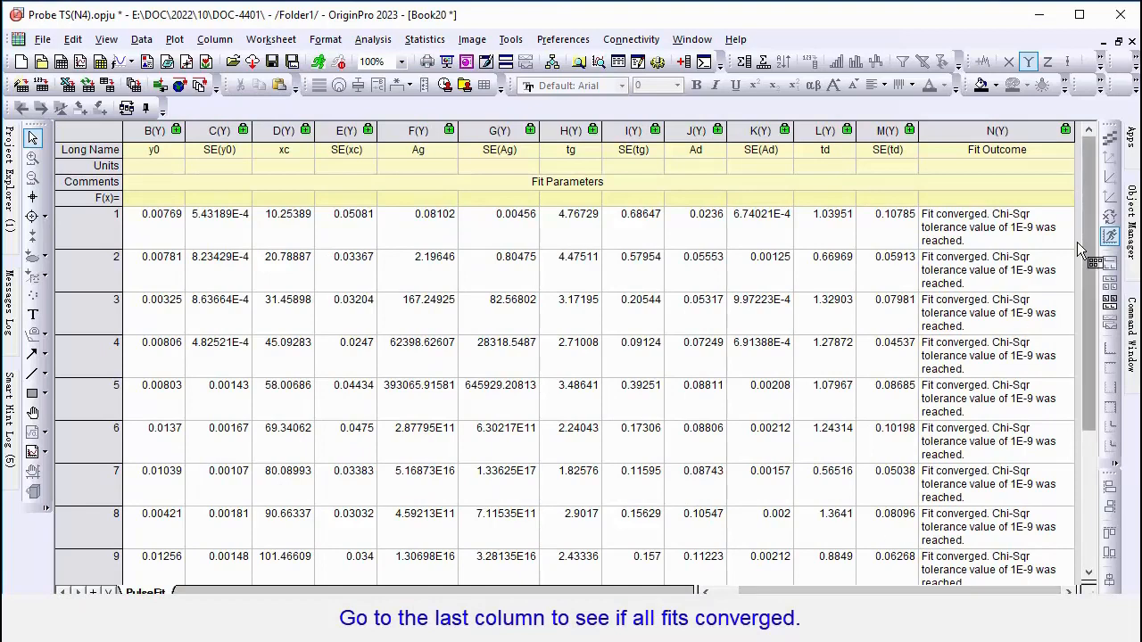
left_click(996, 130)
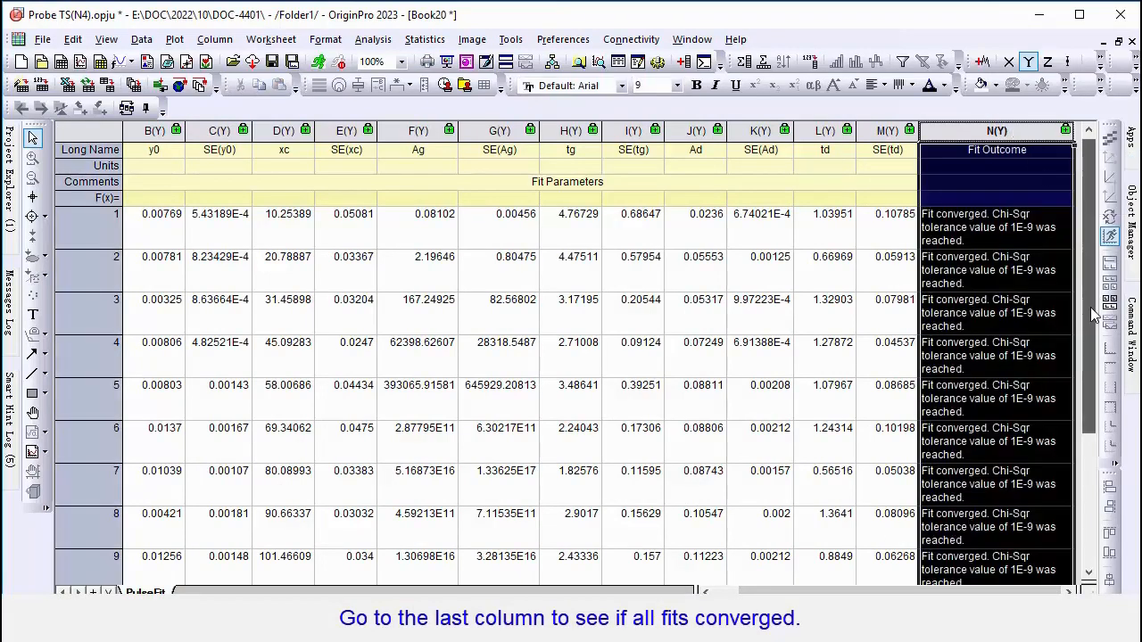